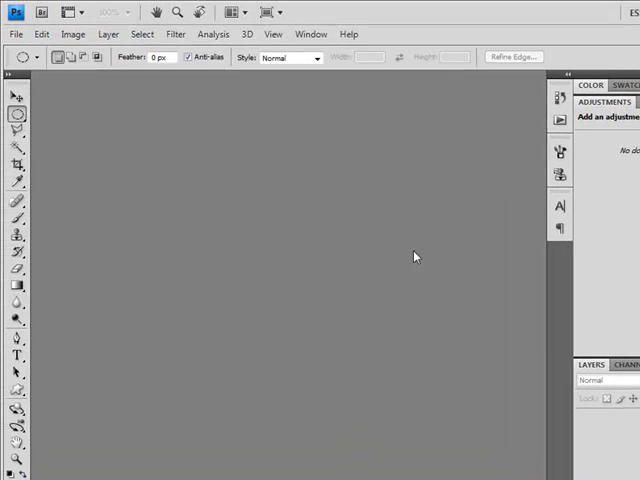
mouse_move(110, 136)
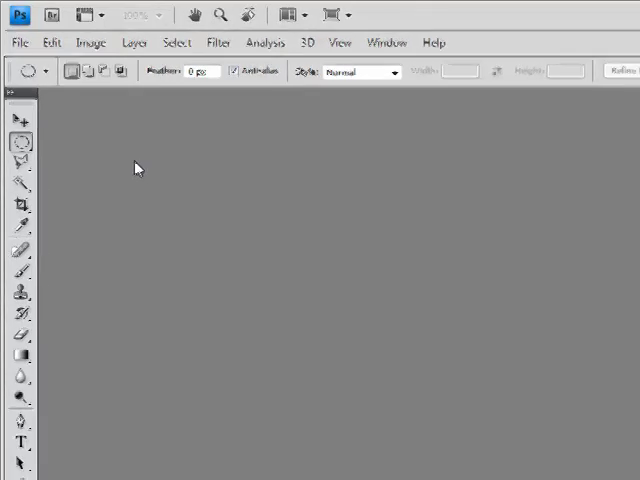
Create a new 150 by 150 pixel document with transparent background contents
left_click(16, 42)
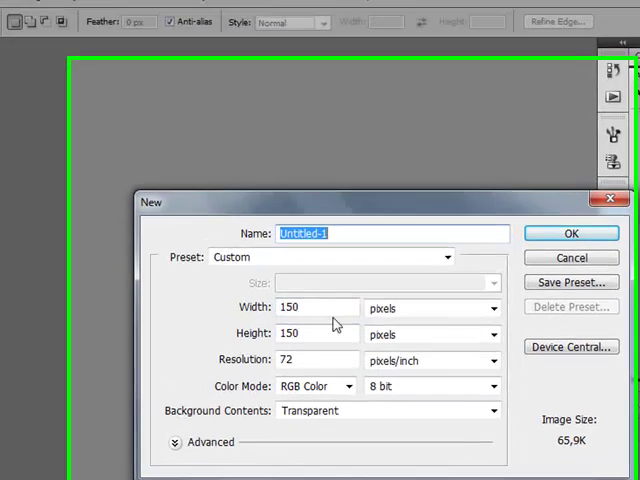
left_click(570, 232)
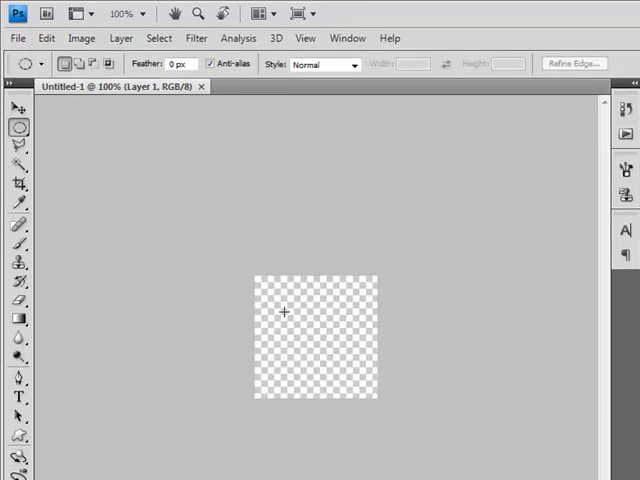
mouse_move(242, 276)
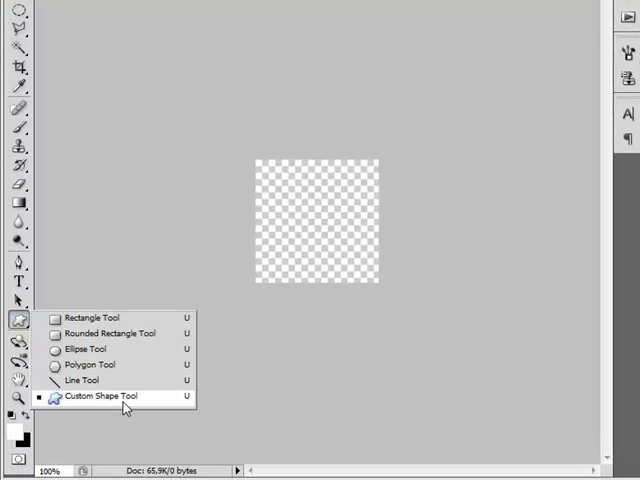
Activate the Custom Shape Tool and load additional shapes into the shape picker
left_click(98, 396)
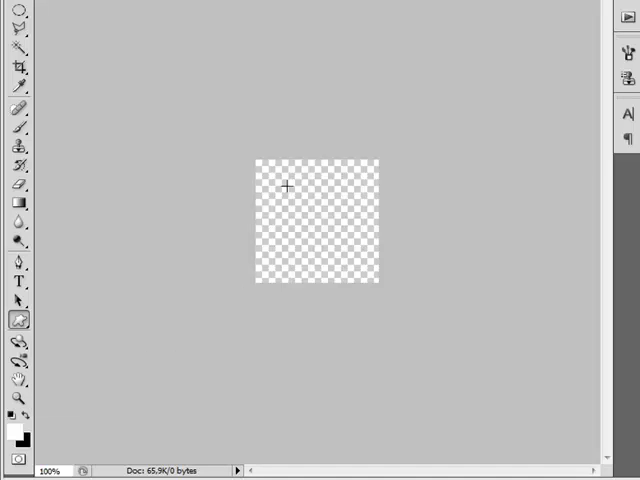
left_click(288, 190)
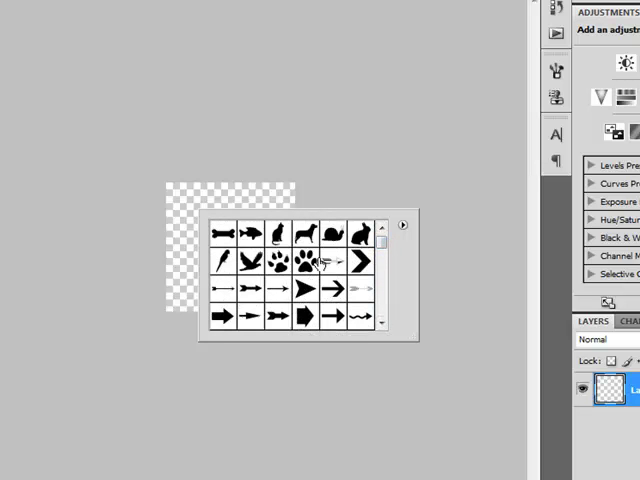
mouse_move(388, 228)
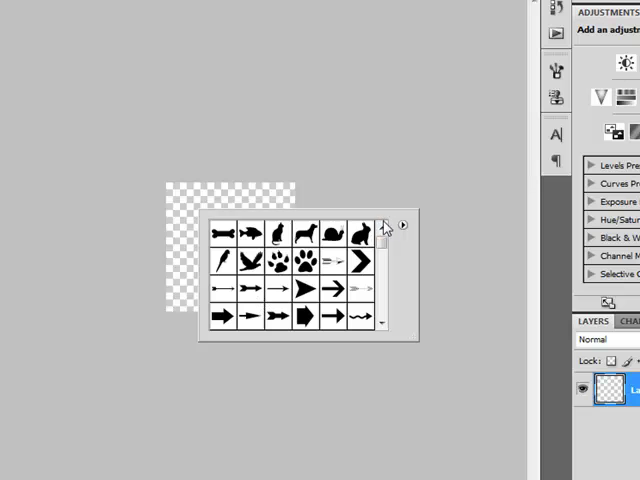
left_click(402, 224)
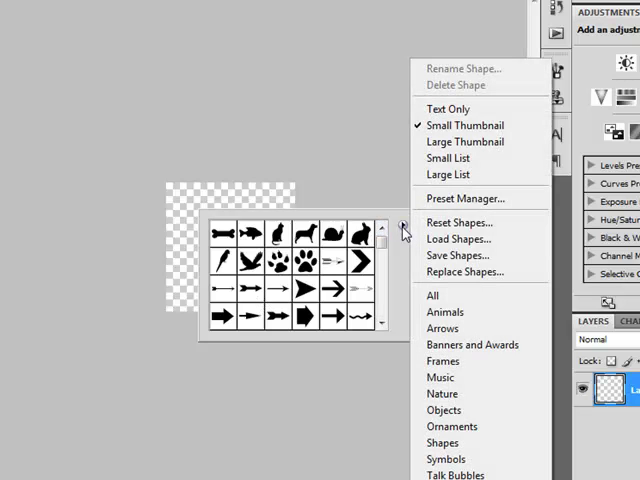
left_click(432, 296)
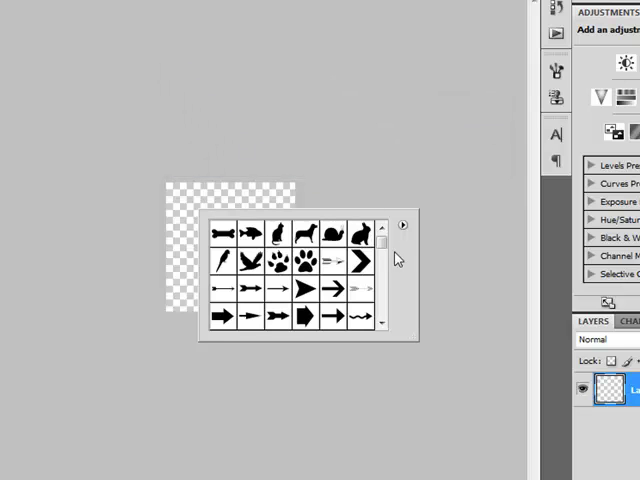
scroll("down", 3)
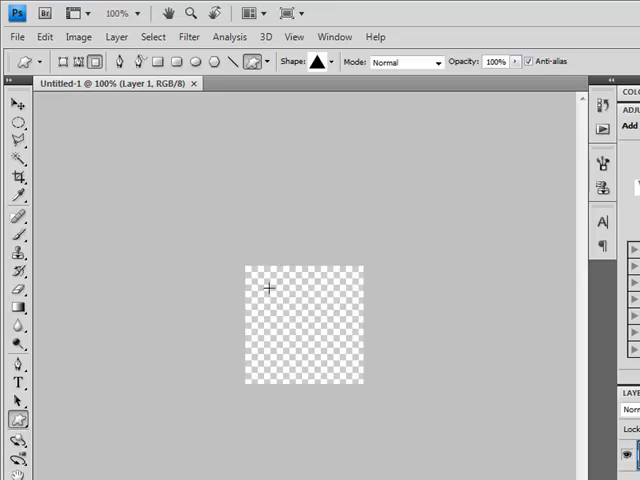
mouse_move(260, 280)
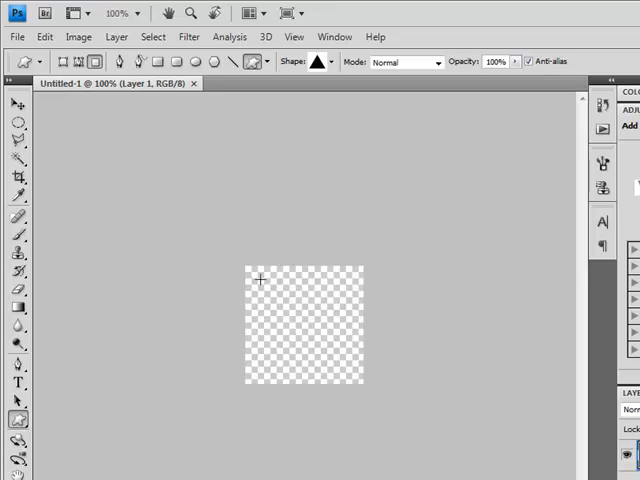
Draw a white triangle across the transparent canvas
left_click_drag(258, 280, 302, 330)
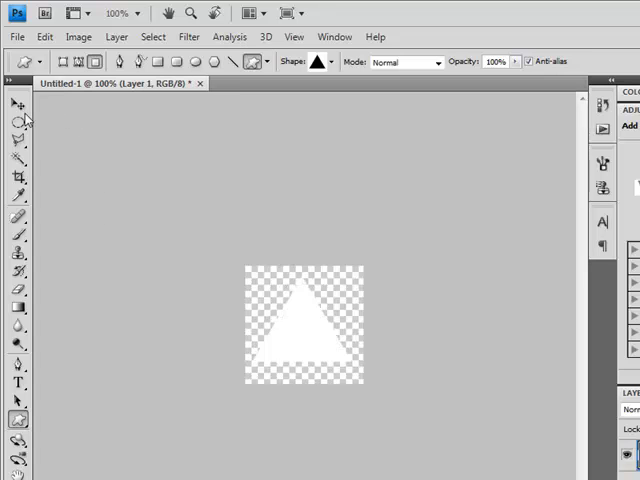
left_click(16, 104)
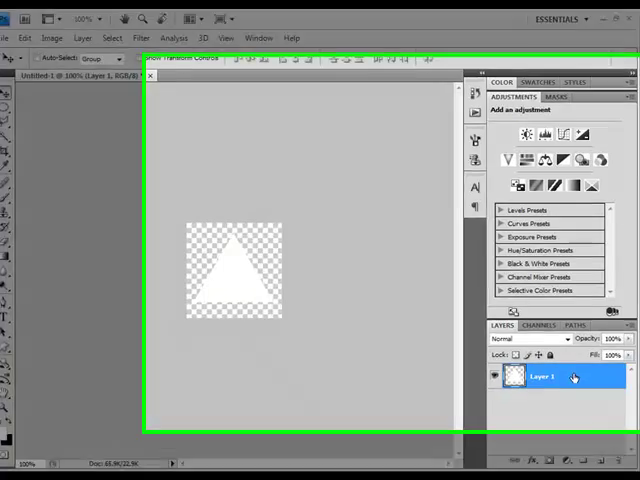
Add a Gradient Overlay to the triangle's layer style
double_click(540, 376)
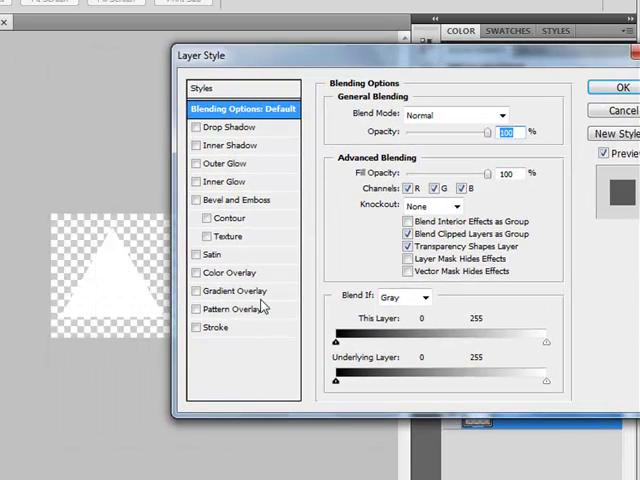
left_click(232, 290)
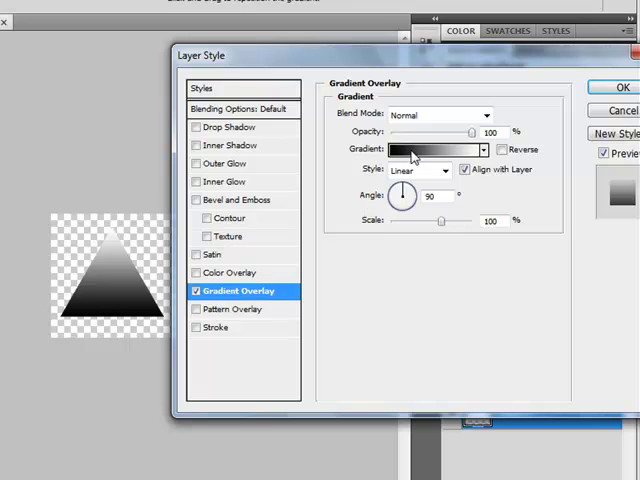
Set the gradient's right stop to bright yellow #ffd200
left_click(428, 150)
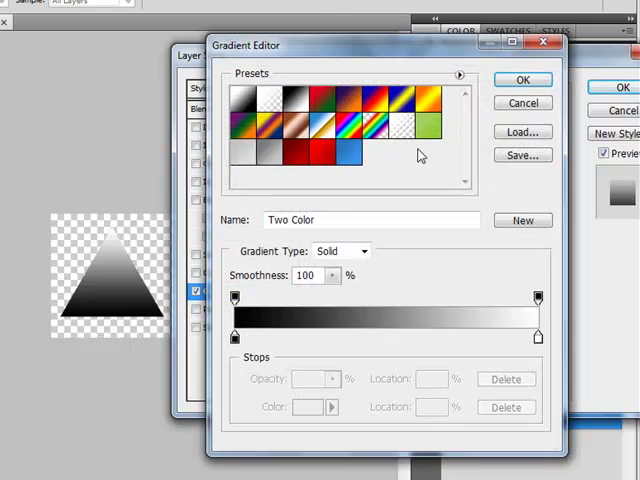
mouse_move(396, 350)
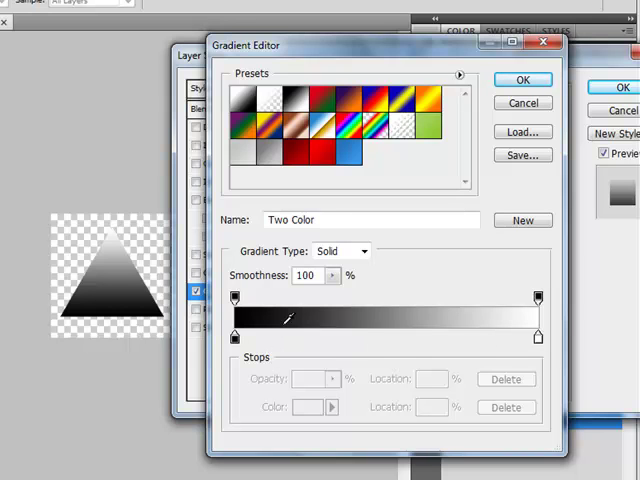
mouse_move(524, 352)
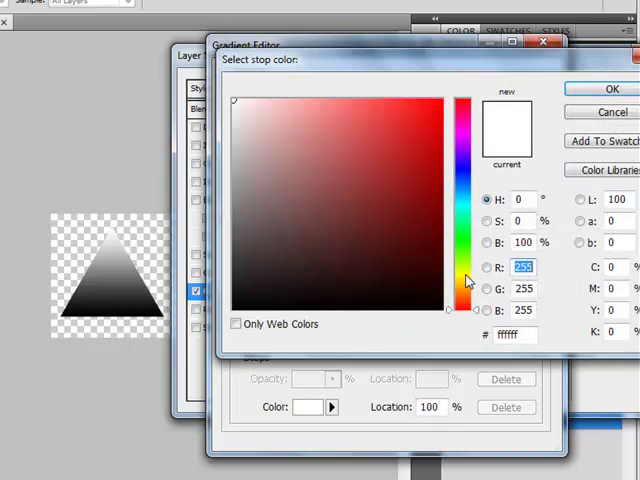
left_click(464, 288)
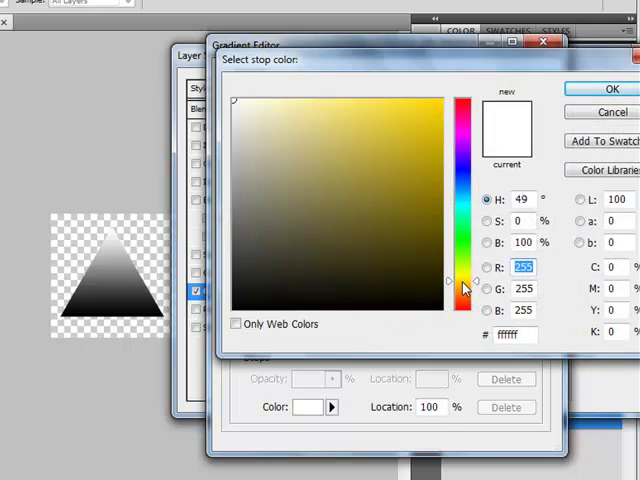
mouse_move(408, 96)
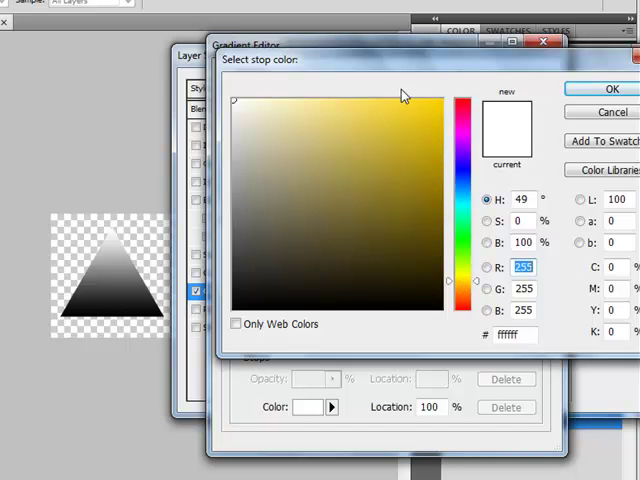
left_click(400, 100)
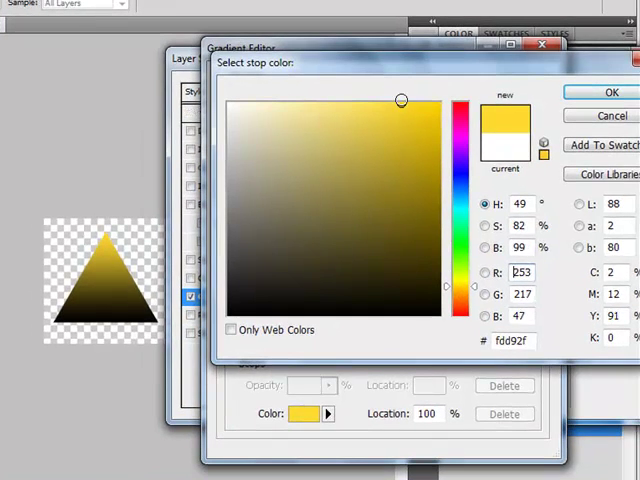
left_click(436, 104)
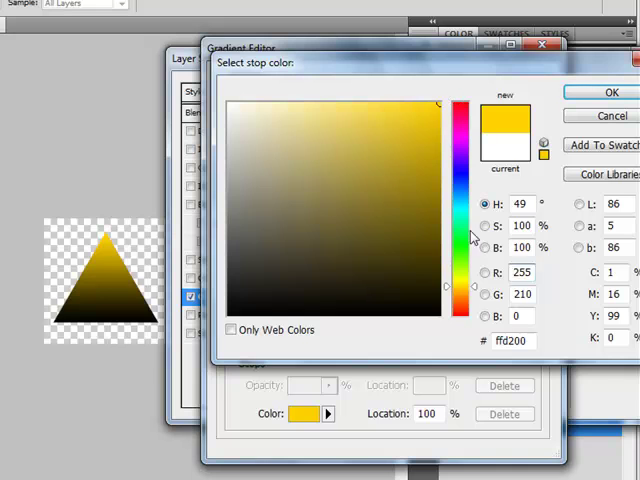
triple_click(512, 340)
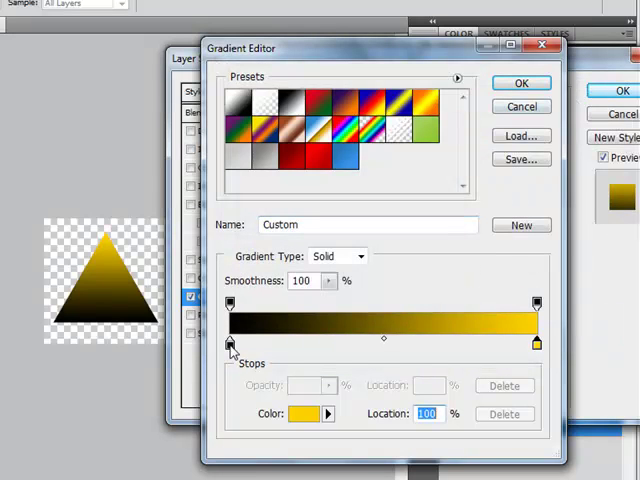
mouse_move(230, 344)
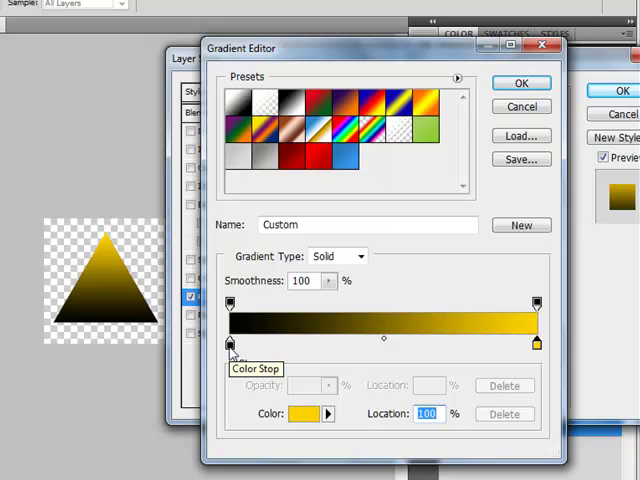
Set the gradient's left stop to orange-yellow #ffc000
left_click(304, 412)
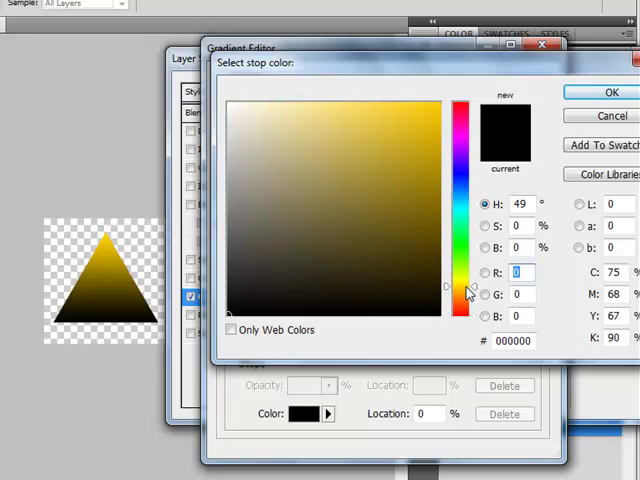
left_click(438, 112)
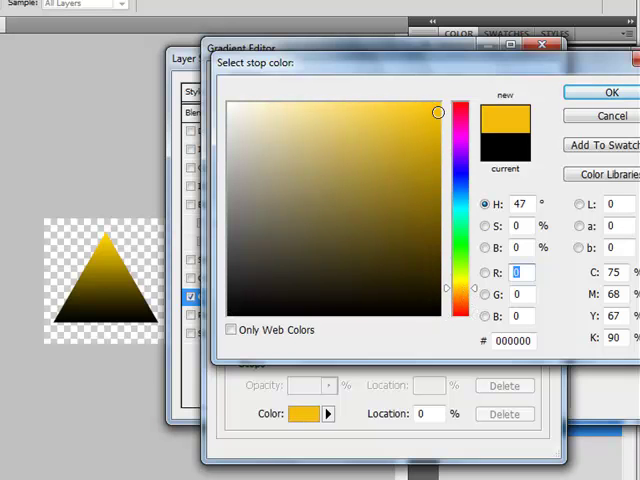
left_click(438, 104)
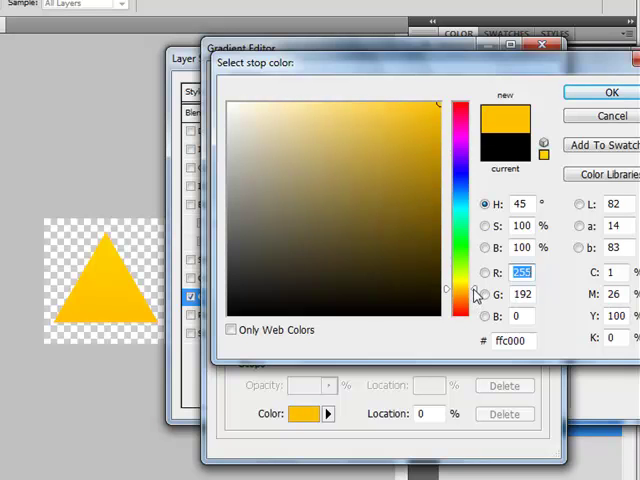
left_click(512, 340)
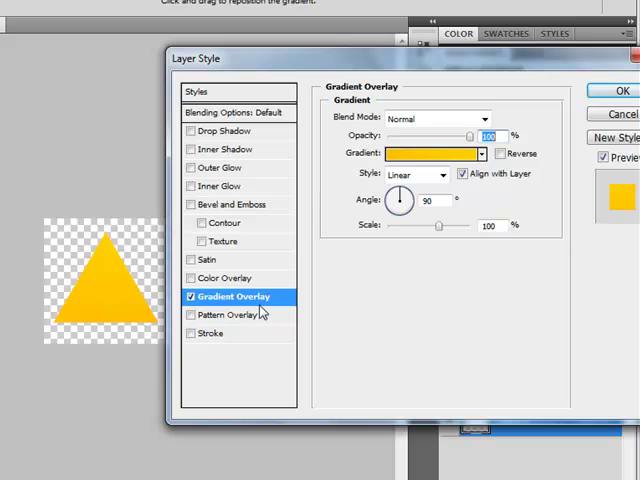
Add an outside stroke to the triangle with Color fill type
left_click(216, 332)
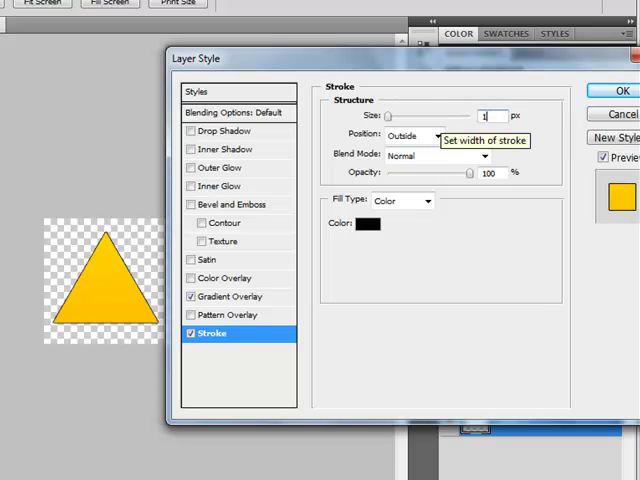
mouse_move(456, 196)
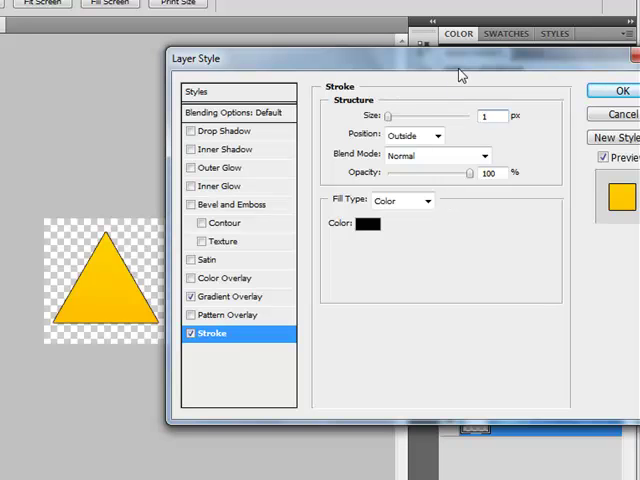
mouse_move(348, 276)
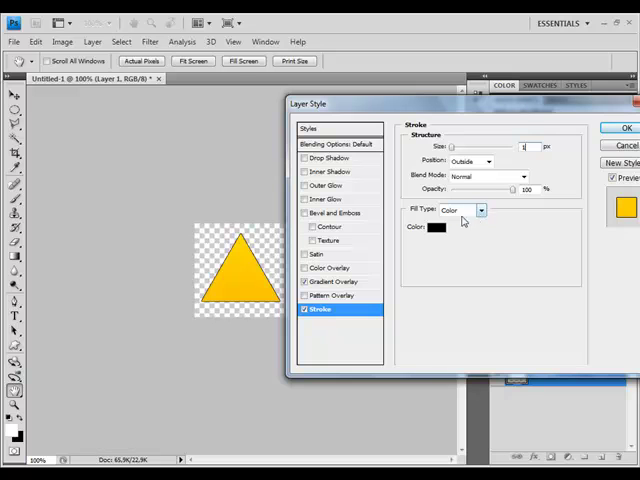
left_click(480, 210)
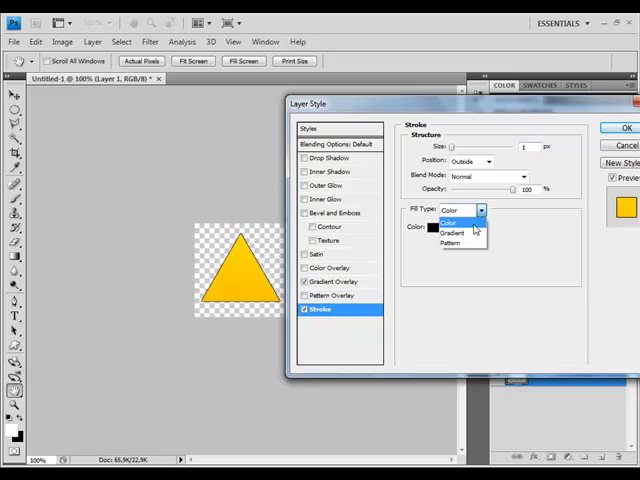
left_click(452, 232)
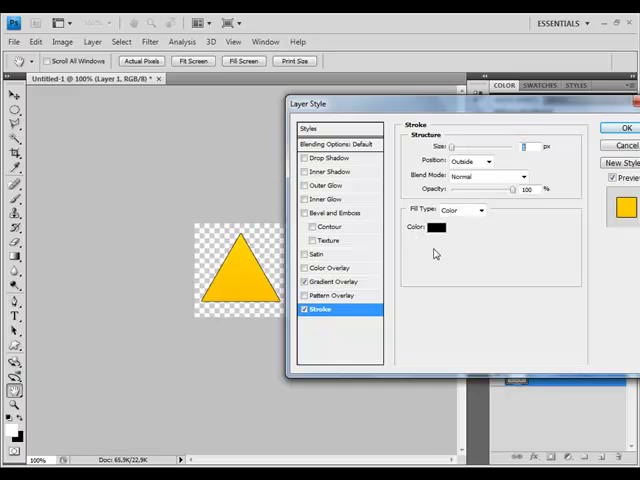
Change the stroke colour to a medium gray around #676767
left_click(436, 228)
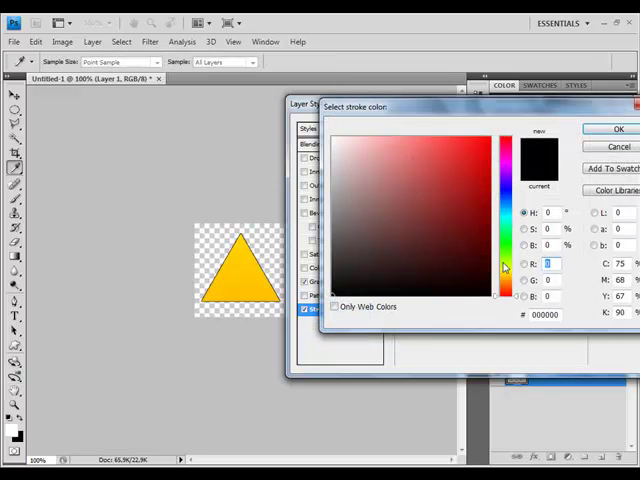
left_click(504, 282)
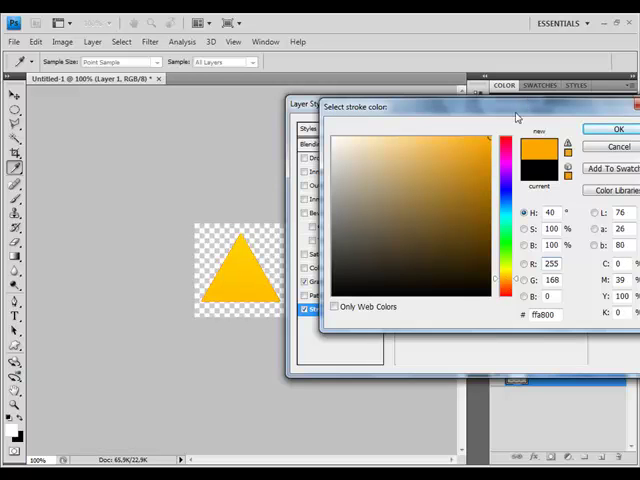
left_click(490, 240)
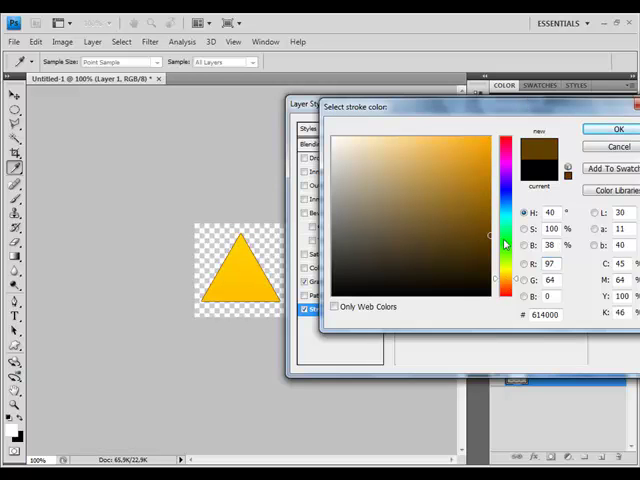
left_click(336, 250)
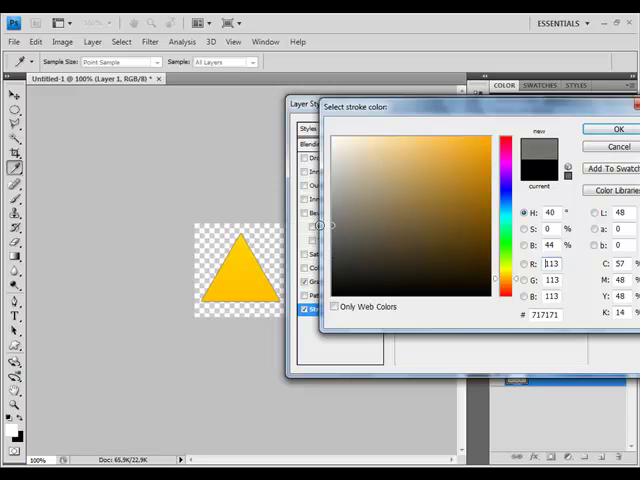
left_click(348, 236)
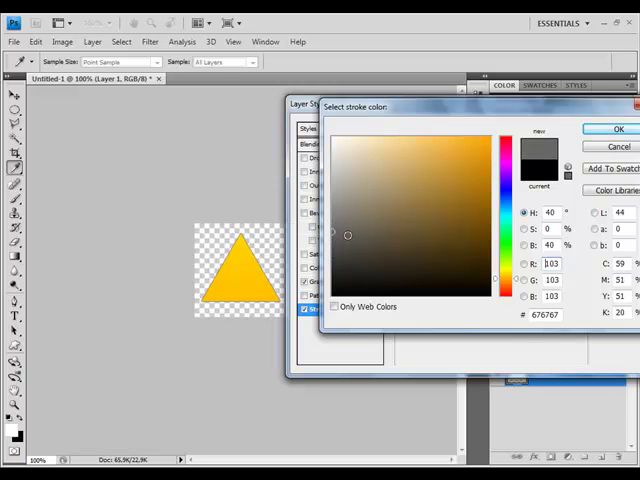
triple_click(544, 316)
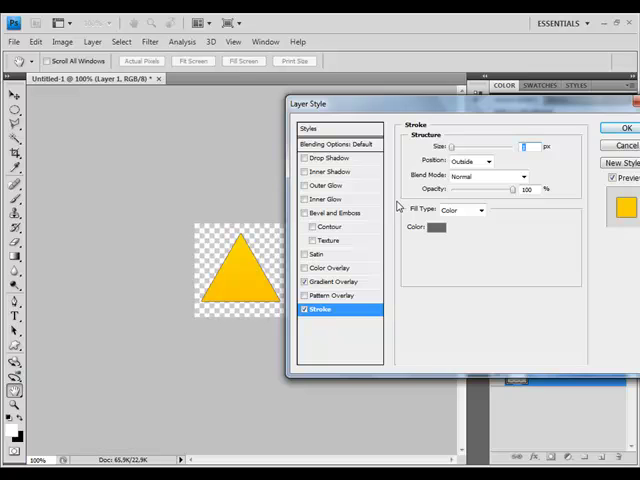
mouse_move(324, 200)
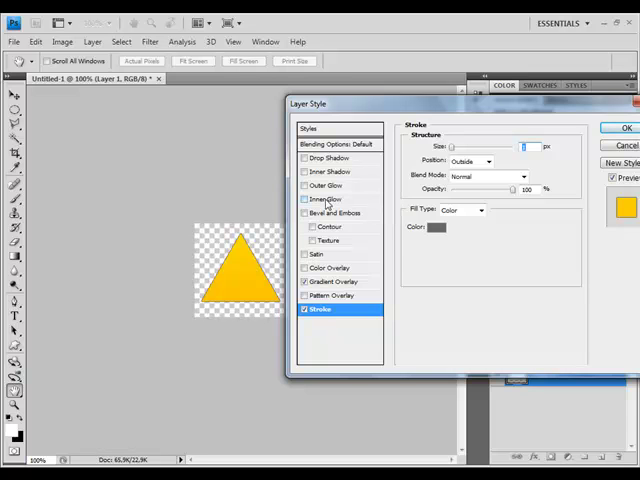
Add a pale yellow inner glow and apply the layer effects
left_click(324, 200)
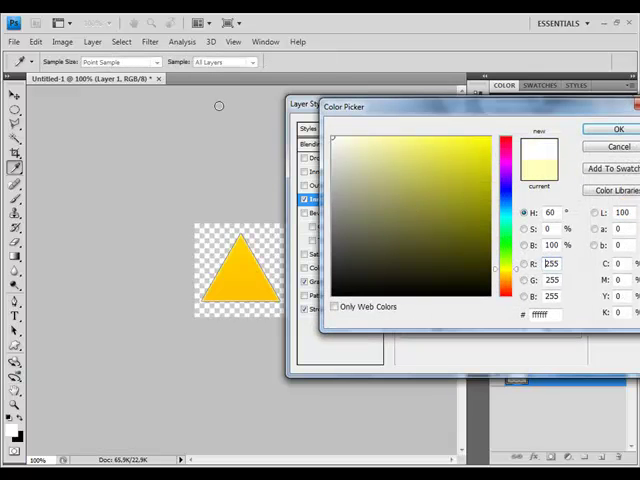
left_click(618, 128)
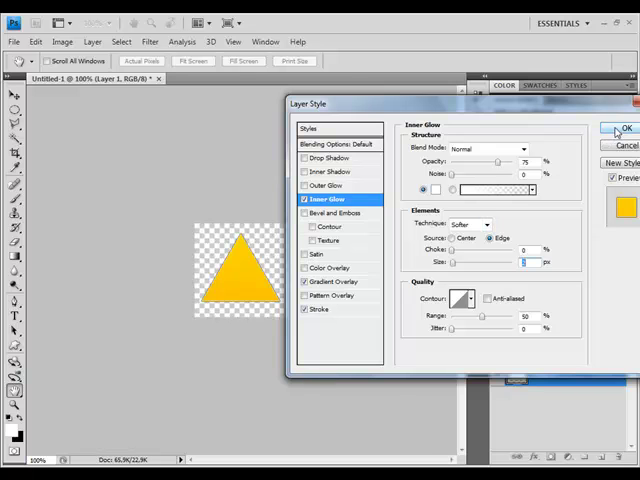
left_click(626, 128)
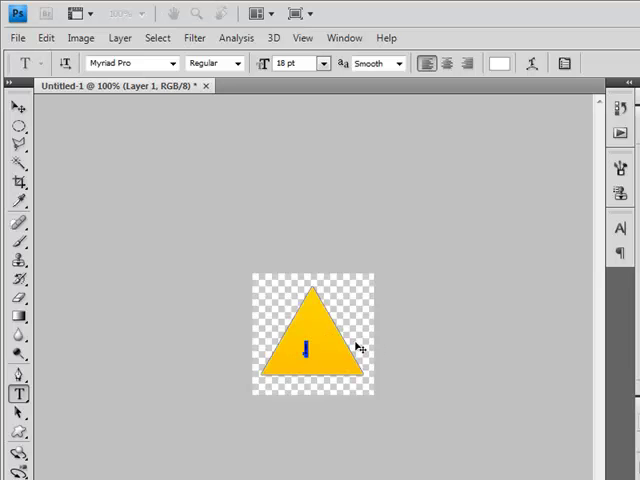
Enlarge the exclamation mark to 79 pt and try Arial, BN Deep Blue and another typeface
triple_click(294, 64)
type("79")
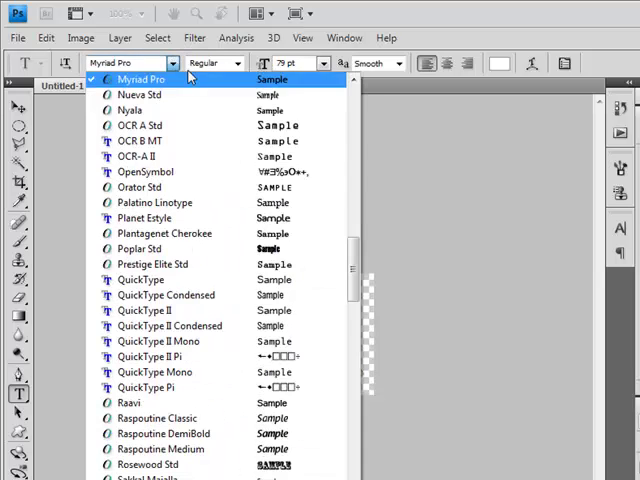
scroll("up", 3)
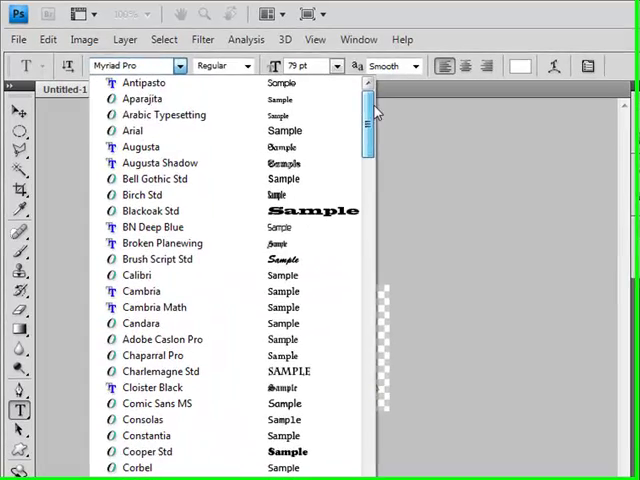
left_click(132, 130)
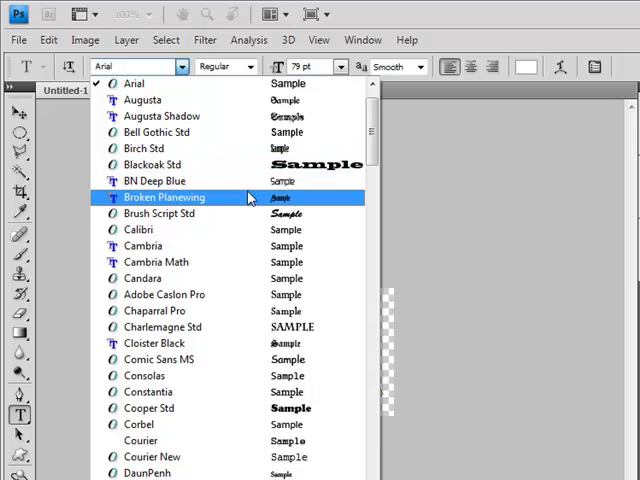
left_click(154, 180)
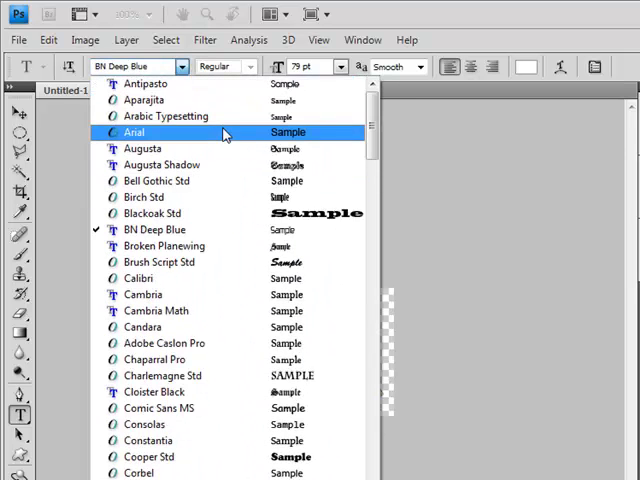
left_click(144, 84)
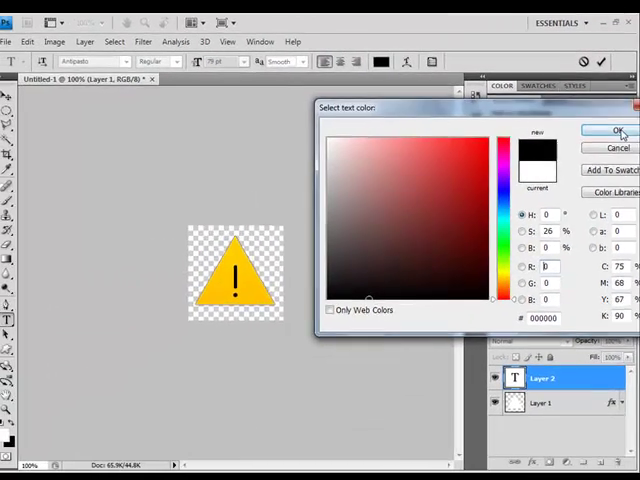
Make the exclamation mark black and commit it as its own text layer
left_click(616, 130)
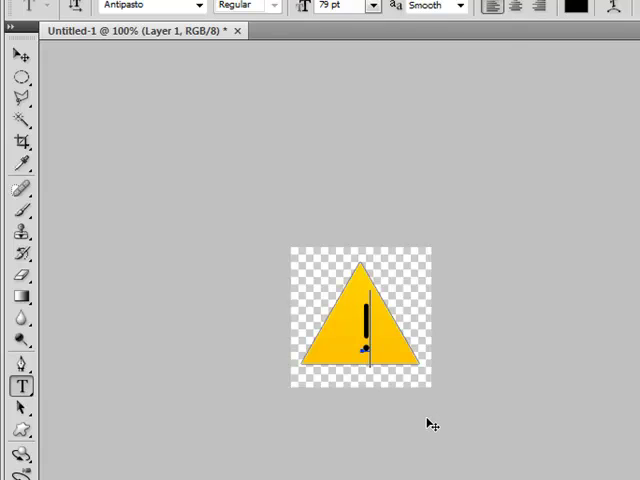
left_click(20, 56)
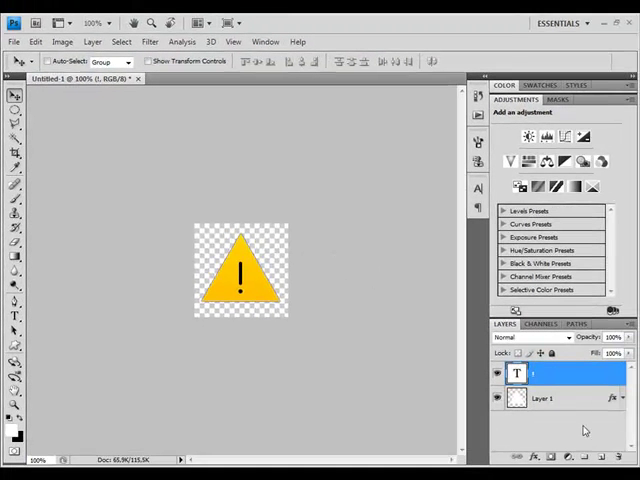
Fill an elliptical selection over the icon's top with white on a new layer
left_click(600, 456)
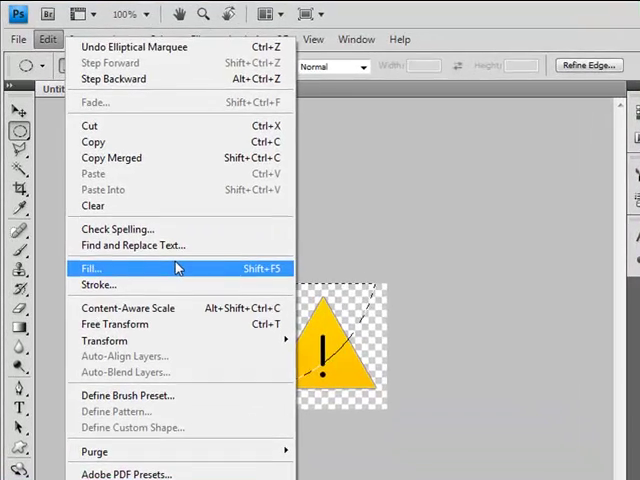
left_click(90, 268)
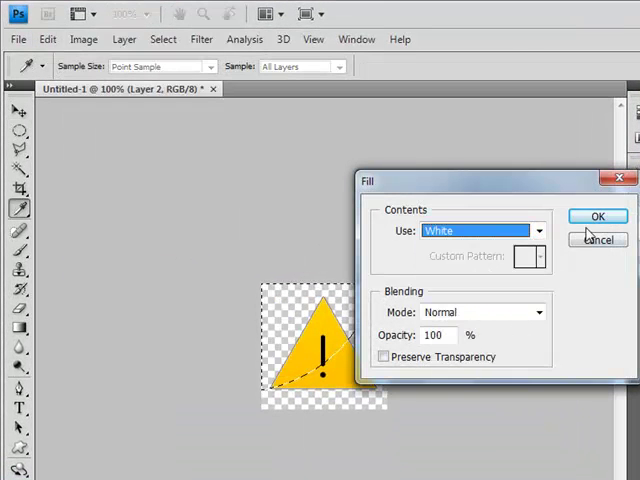
left_click(596, 216)
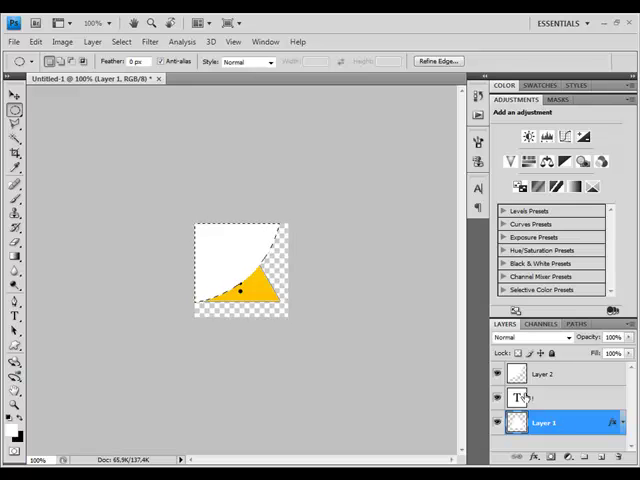
Load Layer 1 Transparency as a selection and remove the white outside the triangle
left_click(120, 40)
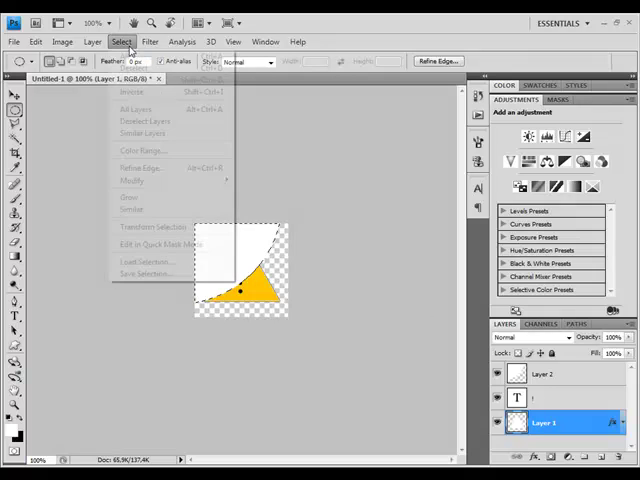
left_click(148, 260)
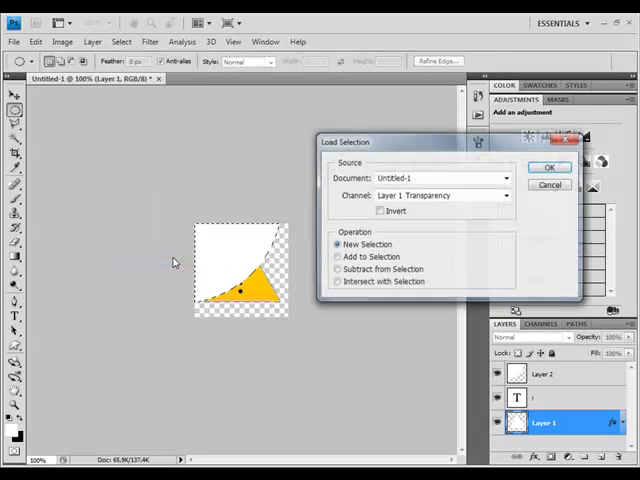
left_click(548, 168)
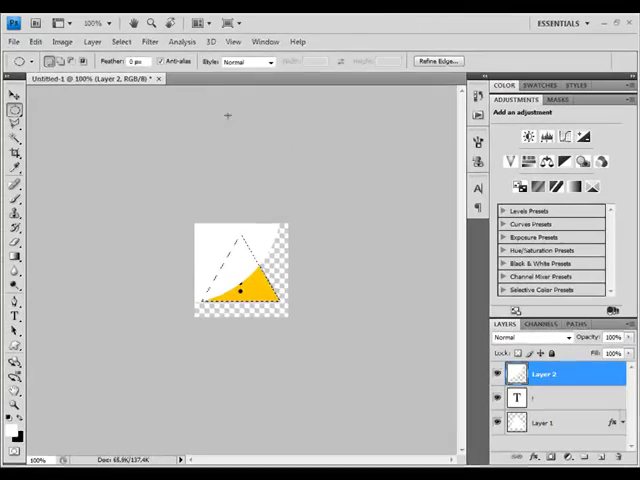
left_click(120, 40)
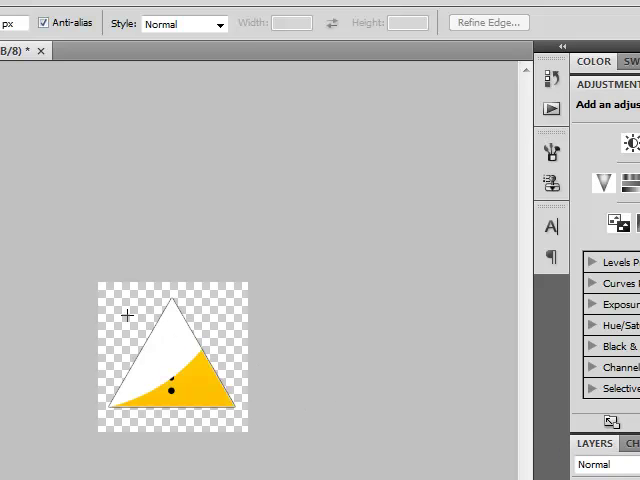
mouse_move(268, 356)
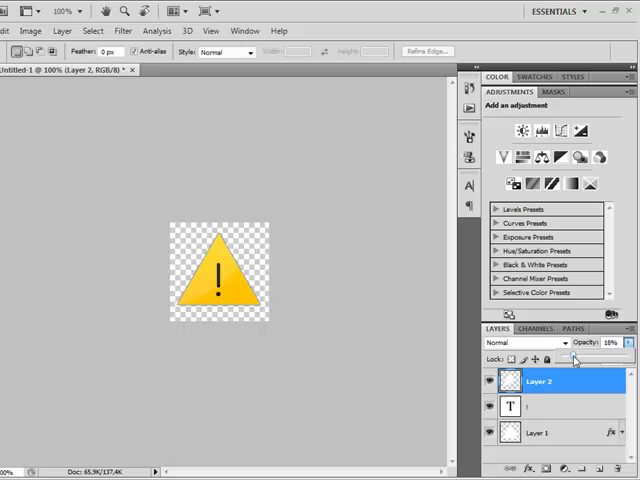
Lower Layer 2's opacity so the white highlight becomes a faint translucent sheen
left_click(630, 344)
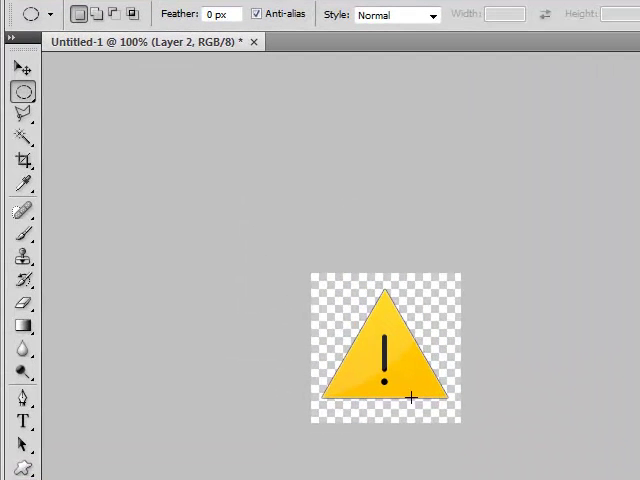
mouse_move(360, 440)
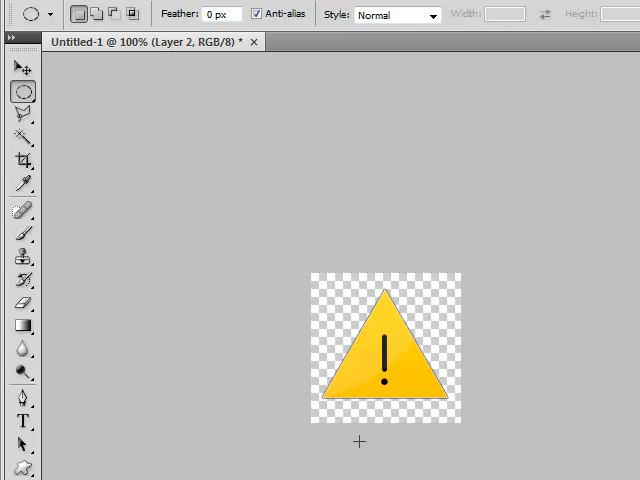
mouse_move(488, 400)
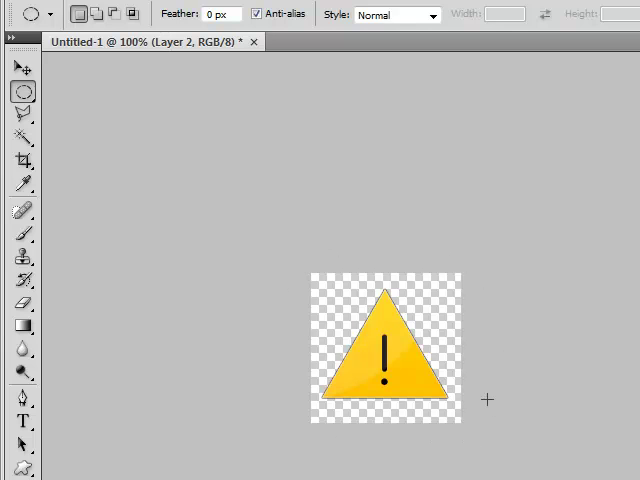
mouse_move(456, 264)
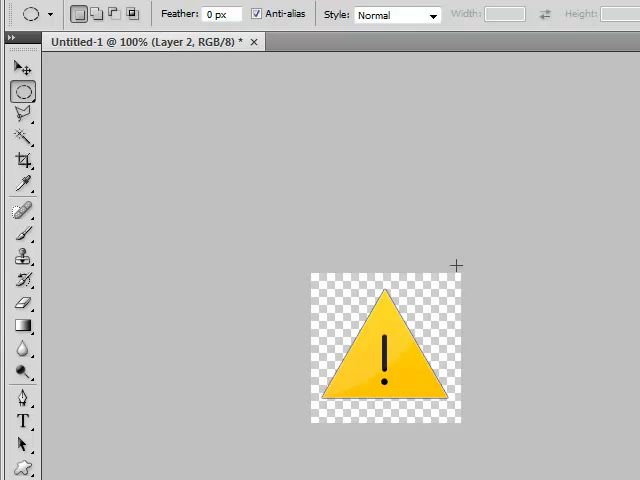
mouse_move(458, 288)
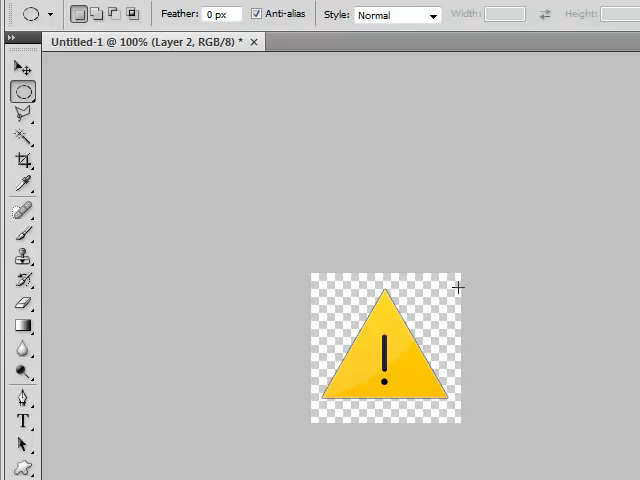